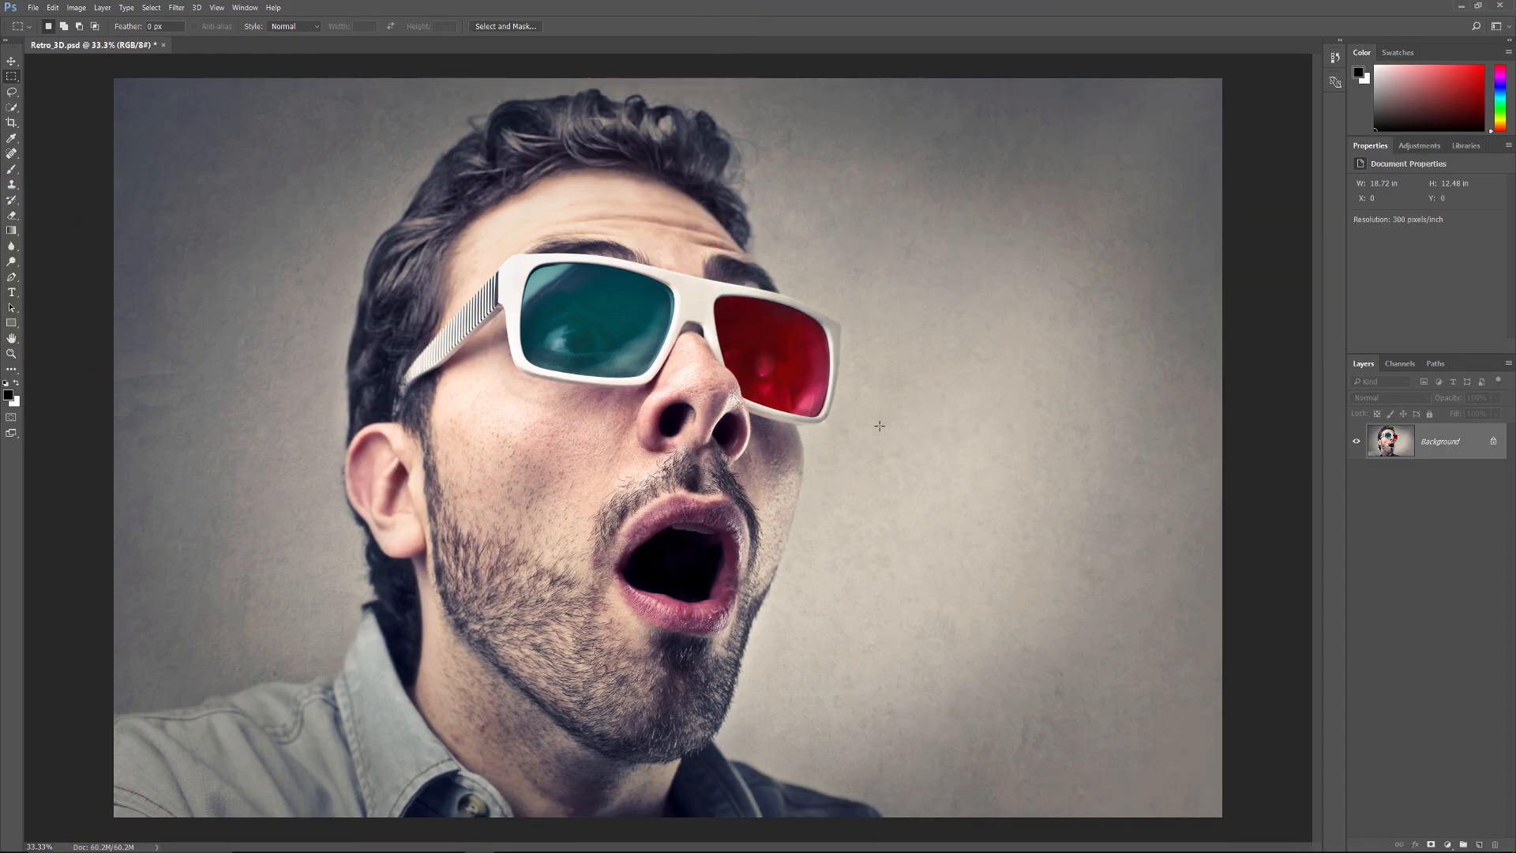
{"action": "mouse_move", "coordinate": [1071, 520]}
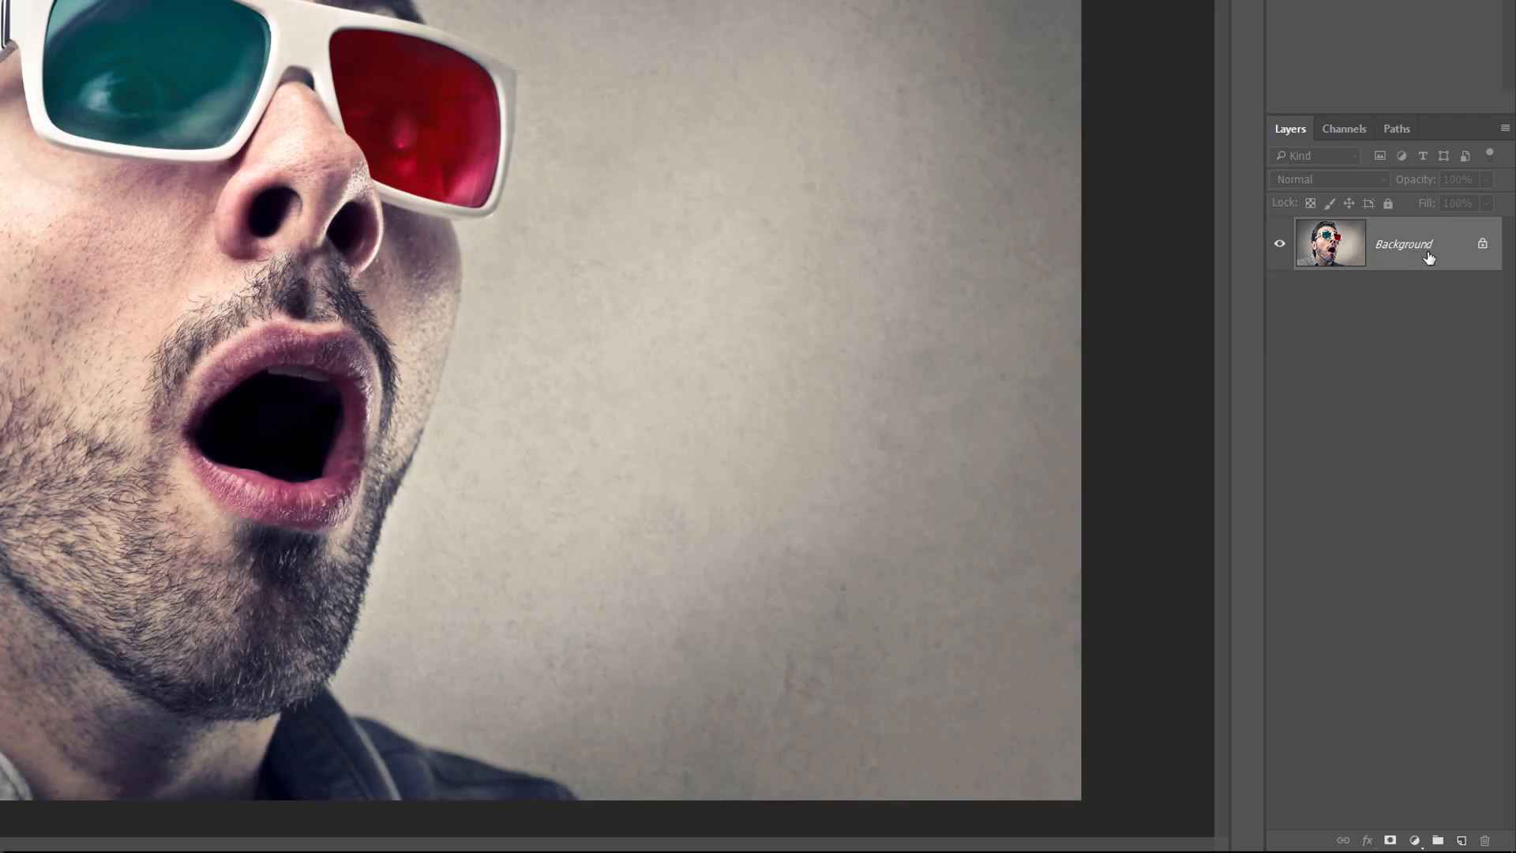
{"action": "mouse_move", "coordinate": [1459, 244]}
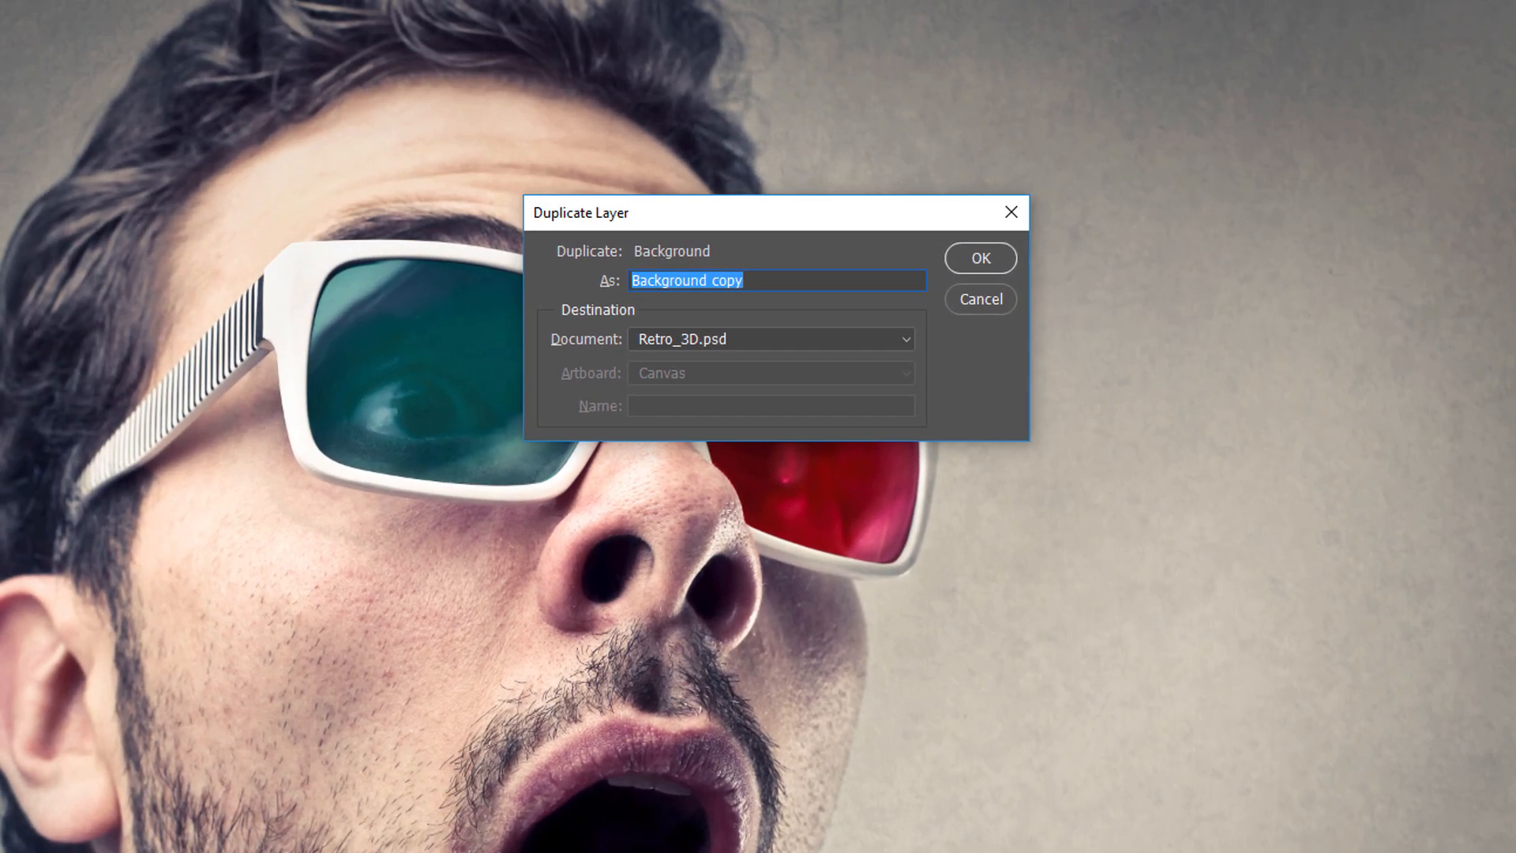
{"action": "mouse_move", "coordinate": [1372, 721]}
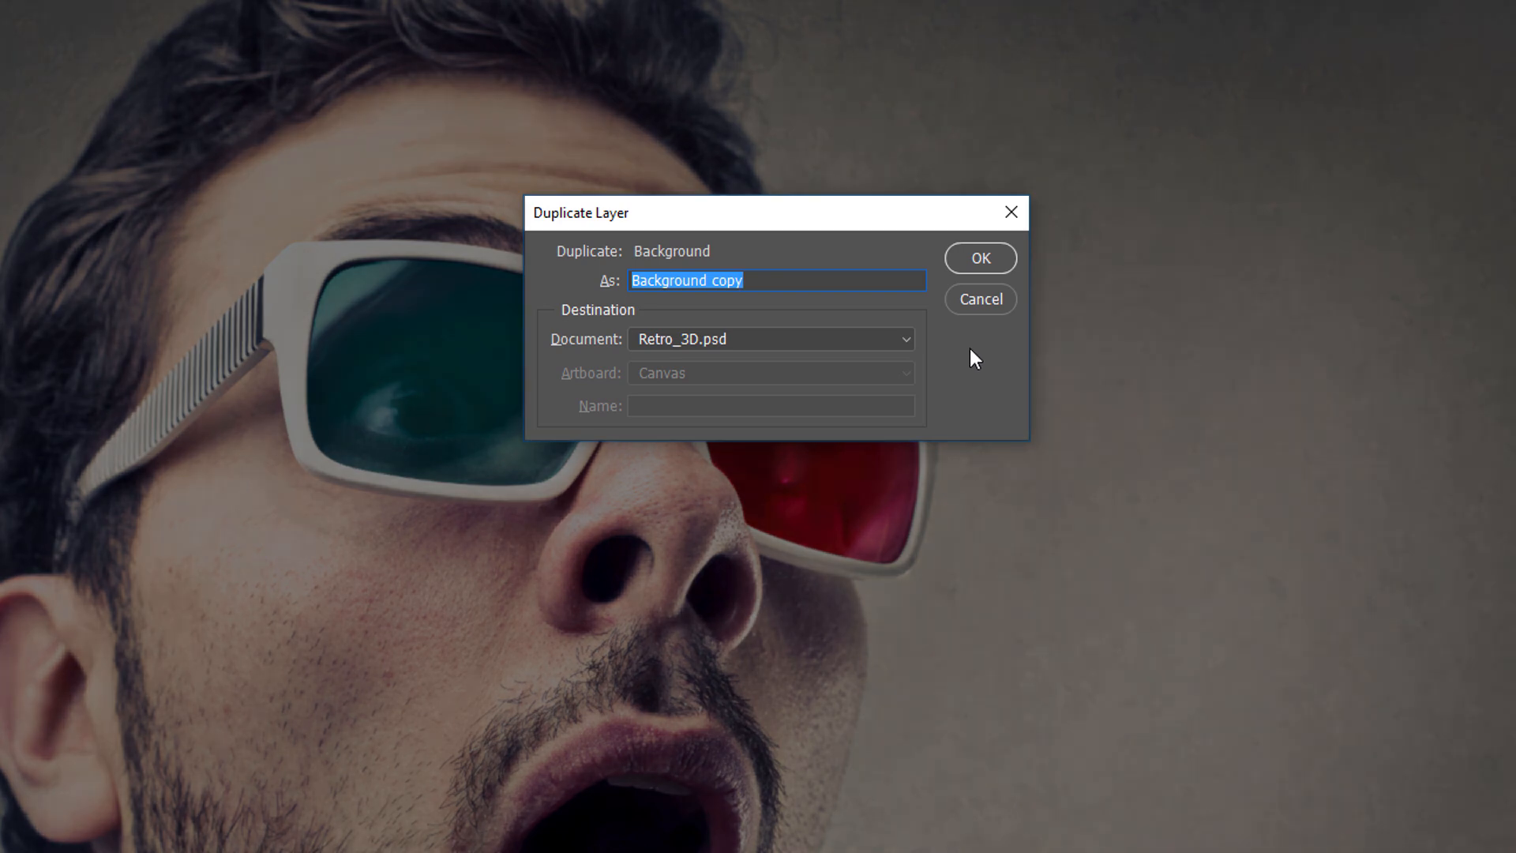
{"action": "mouse_move", "coordinate": [728, 313]}
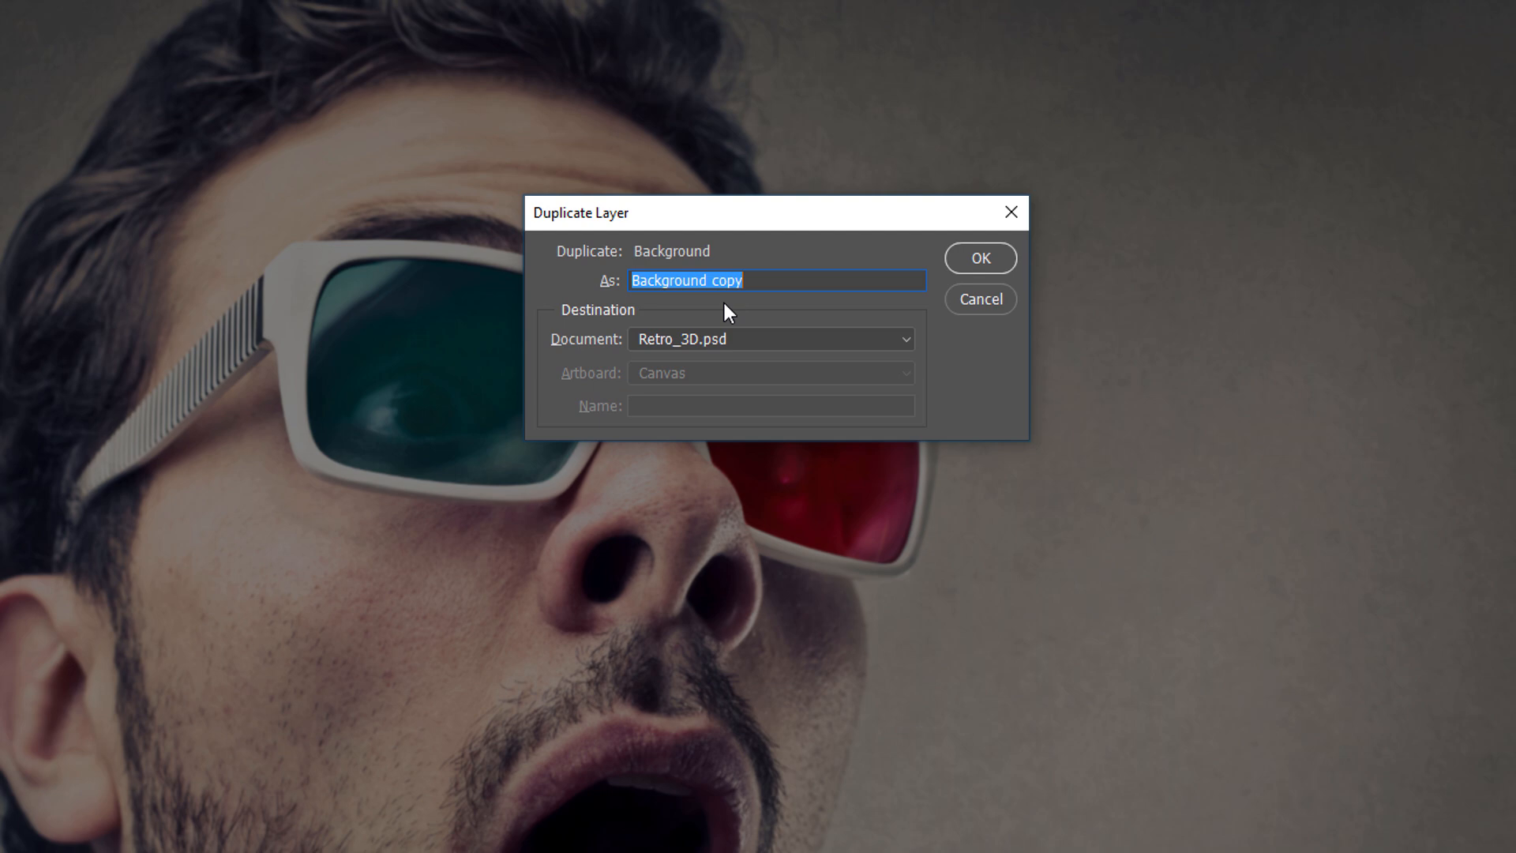
Step: Name the duplicated background layer '3D' and confirm the copy
{"action": "type", "text": "3D"}
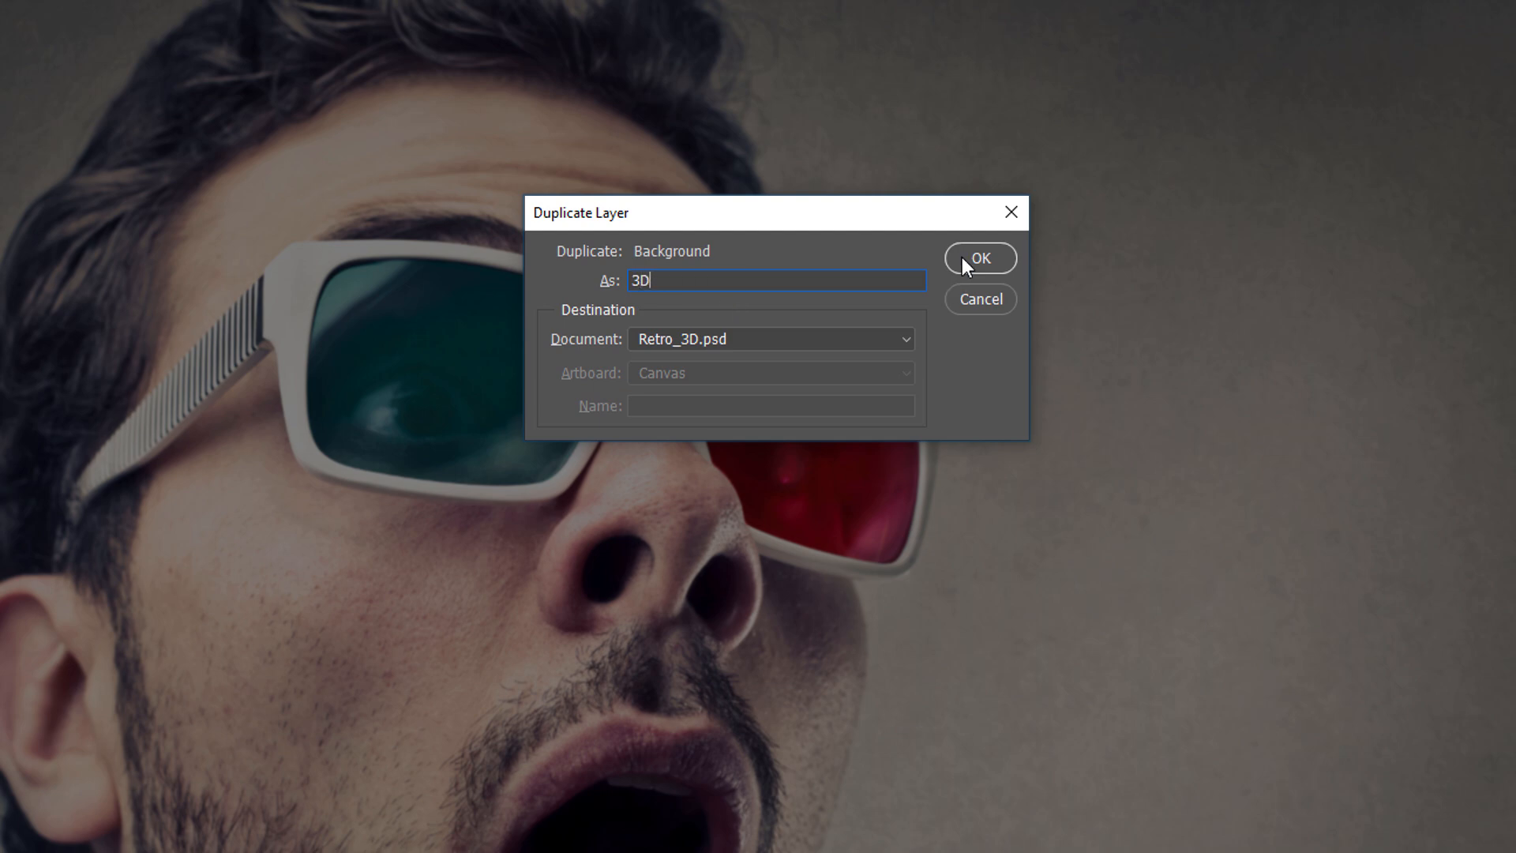
{"action": "left_click", "coordinate": [979, 258]}
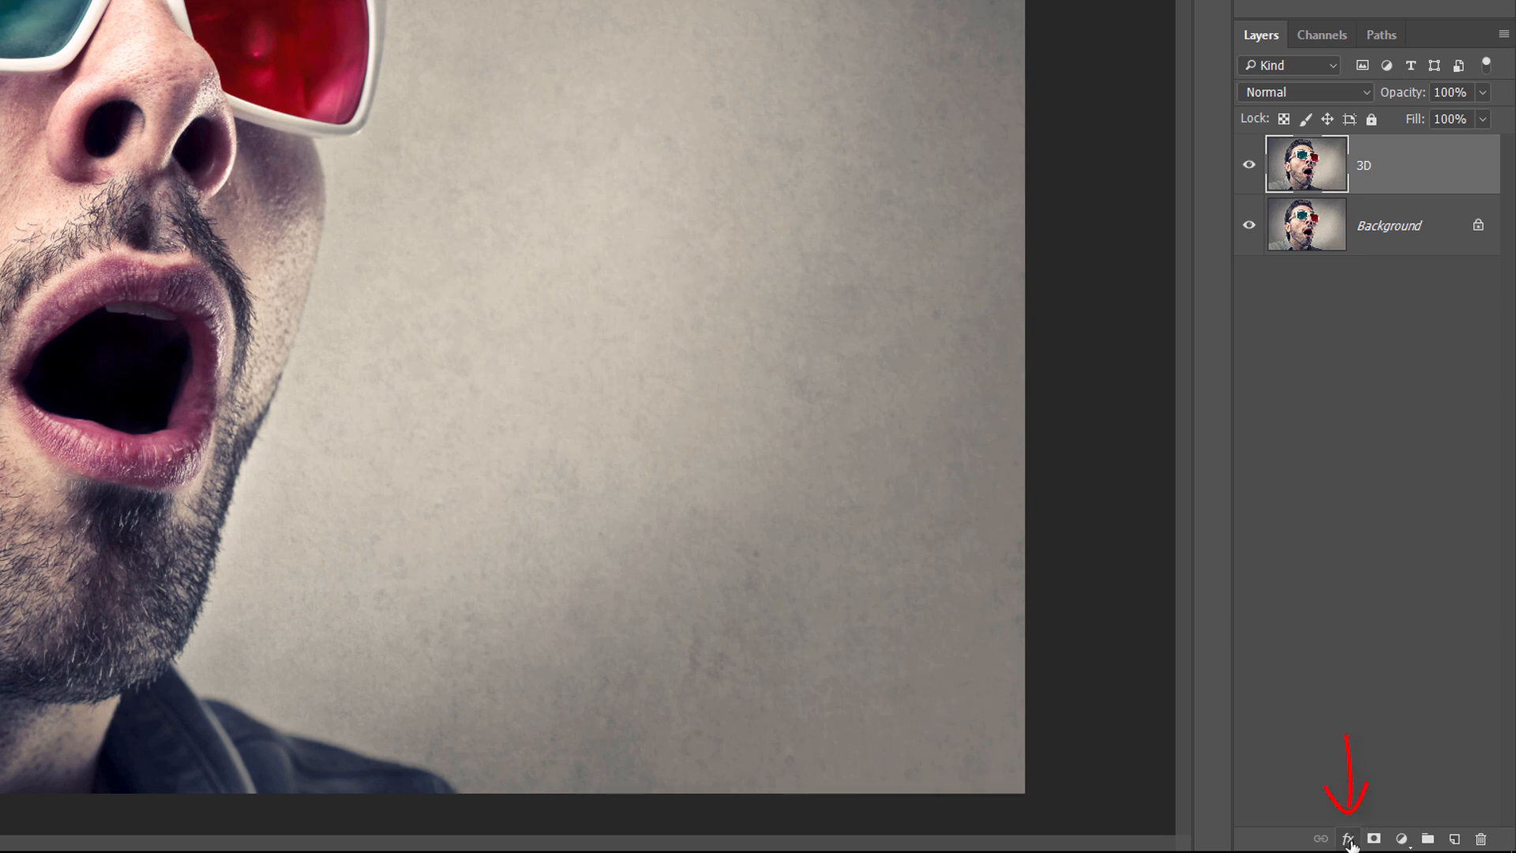
Step: Reach the Layer Style Blending Options for the 3D layer via the fx menu
{"action": "left_click", "coordinate": [1348, 839]}
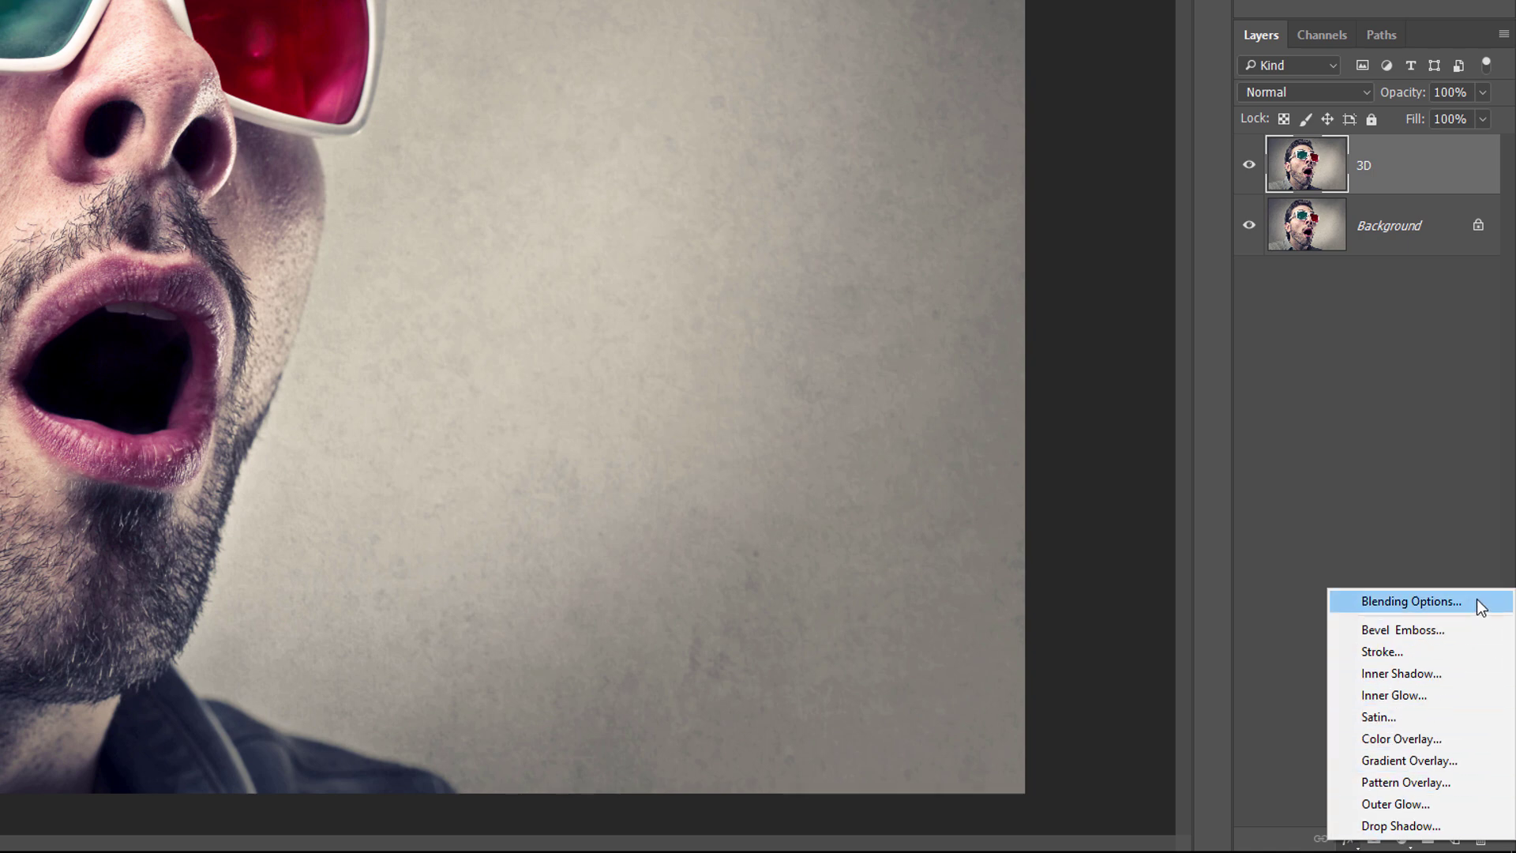
{"action": "left_click", "coordinate": [1410, 600]}
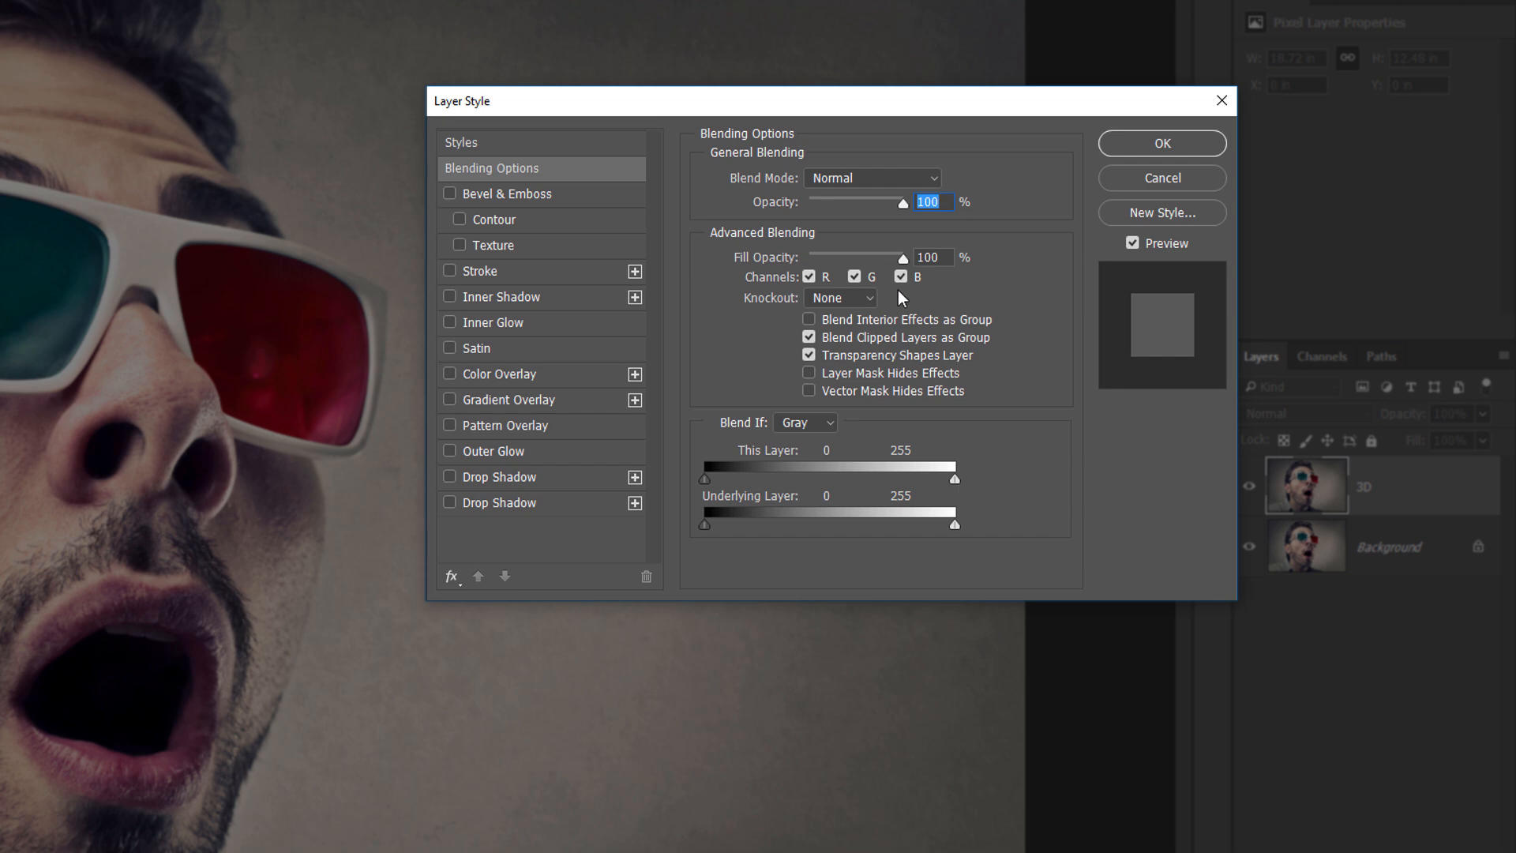
{"action": "mouse_move", "coordinate": [878, 294]}
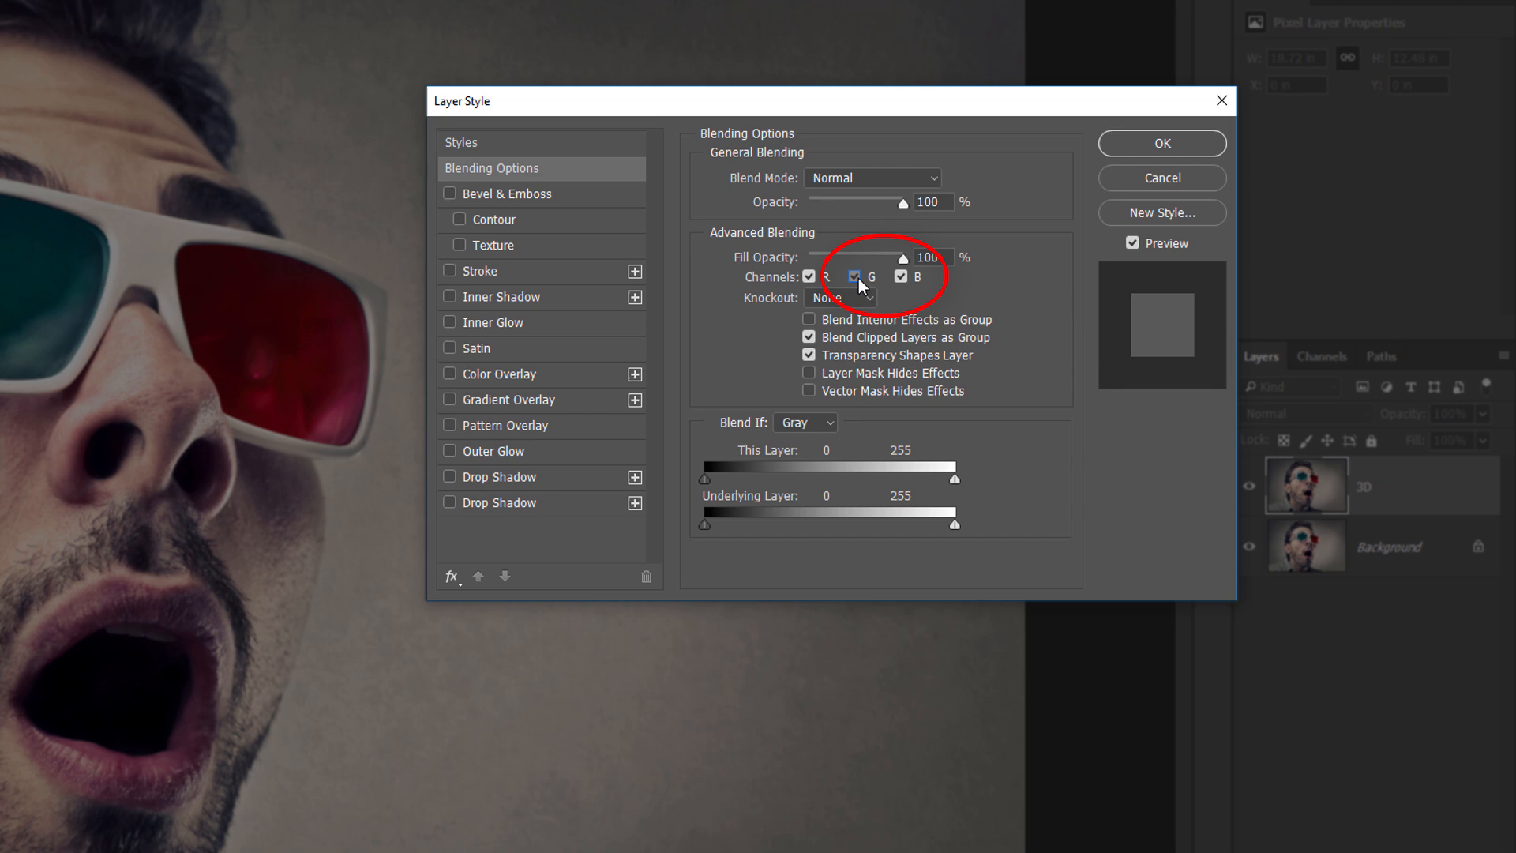
Step: Leave only the R channel enabled on the 3D layer, G and B off, and apply
{"action": "left_click", "coordinate": [854, 276]}
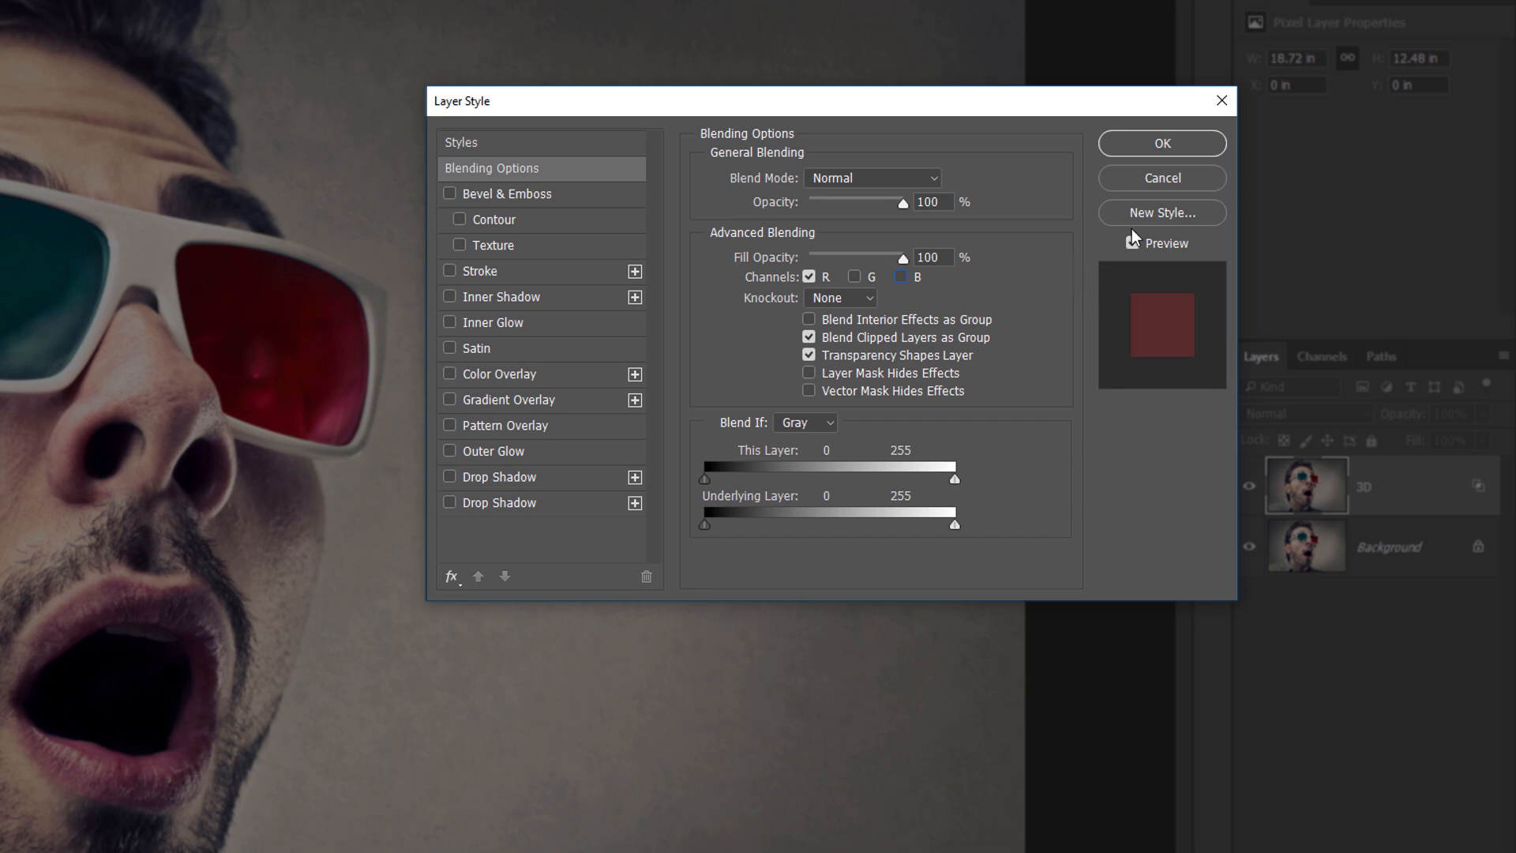
{"action": "left_click", "coordinate": [1133, 243]}
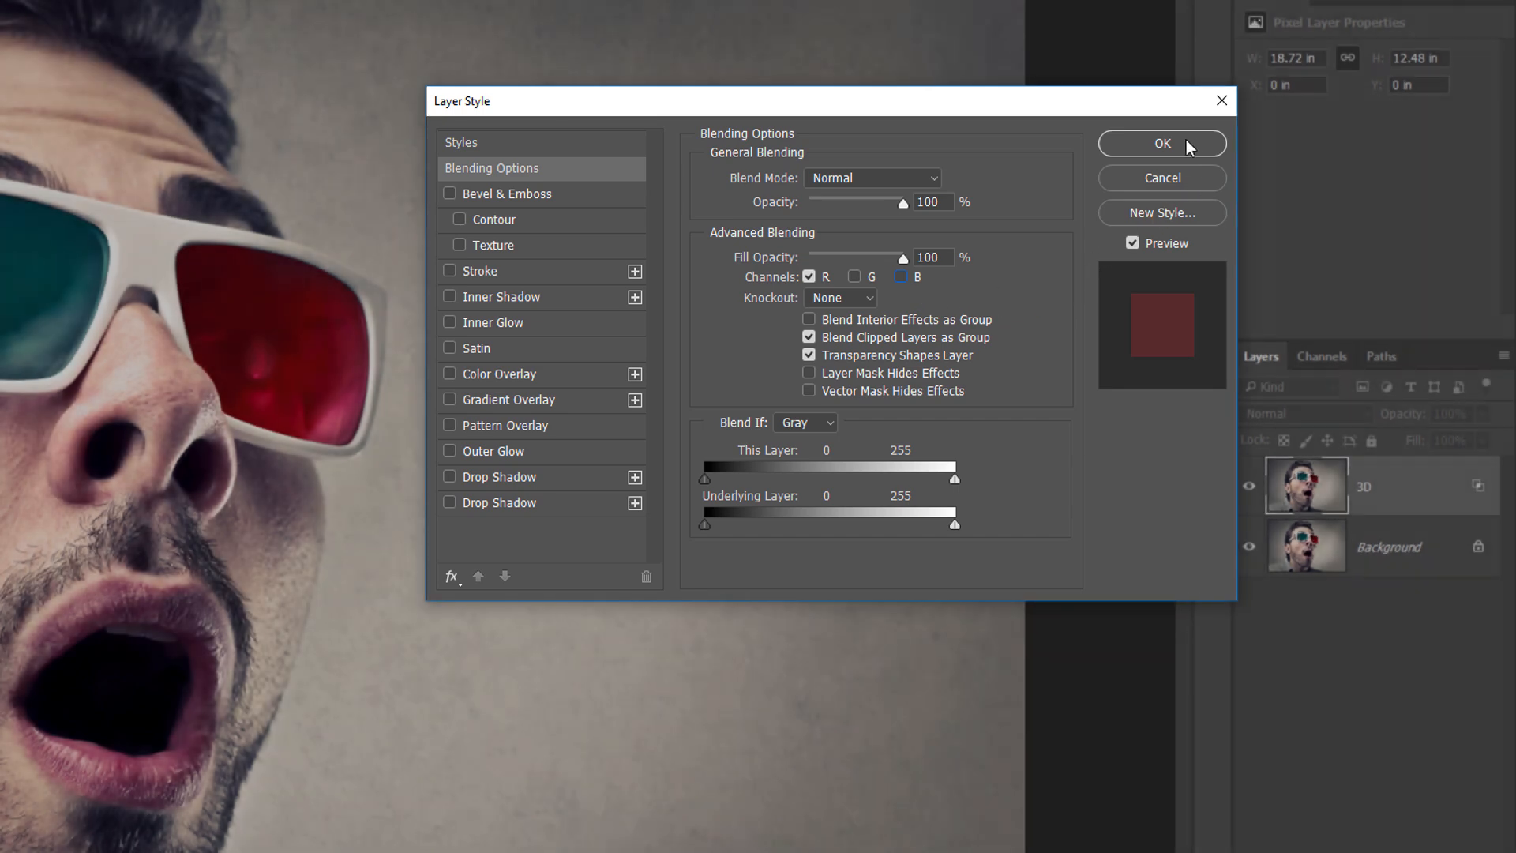
{"action": "left_click", "coordinate": [1161, 143]}
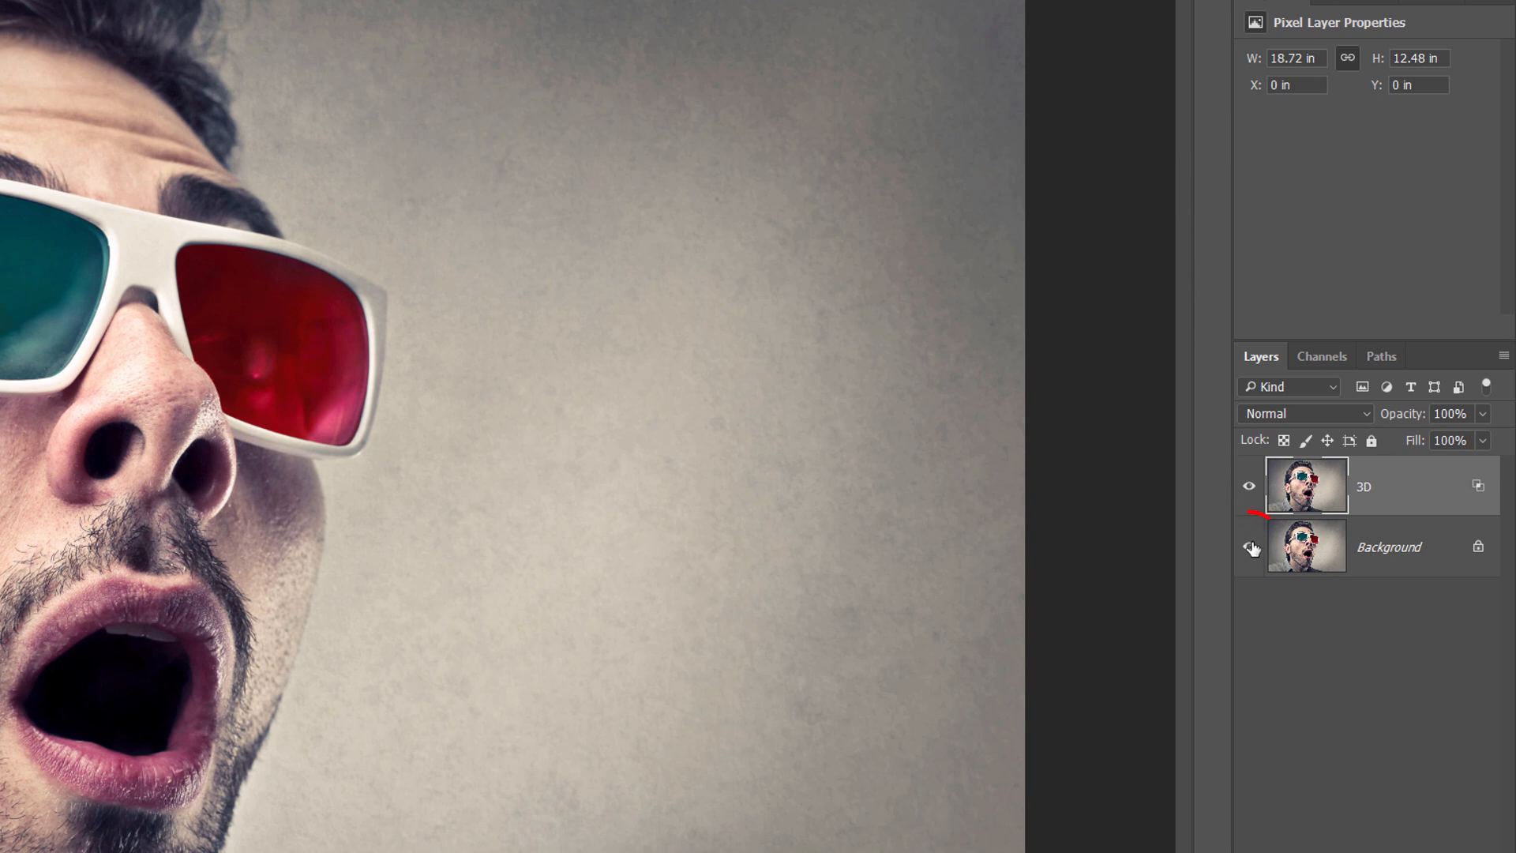
{"action": "left_click", "coordinate": [1251, 547]}
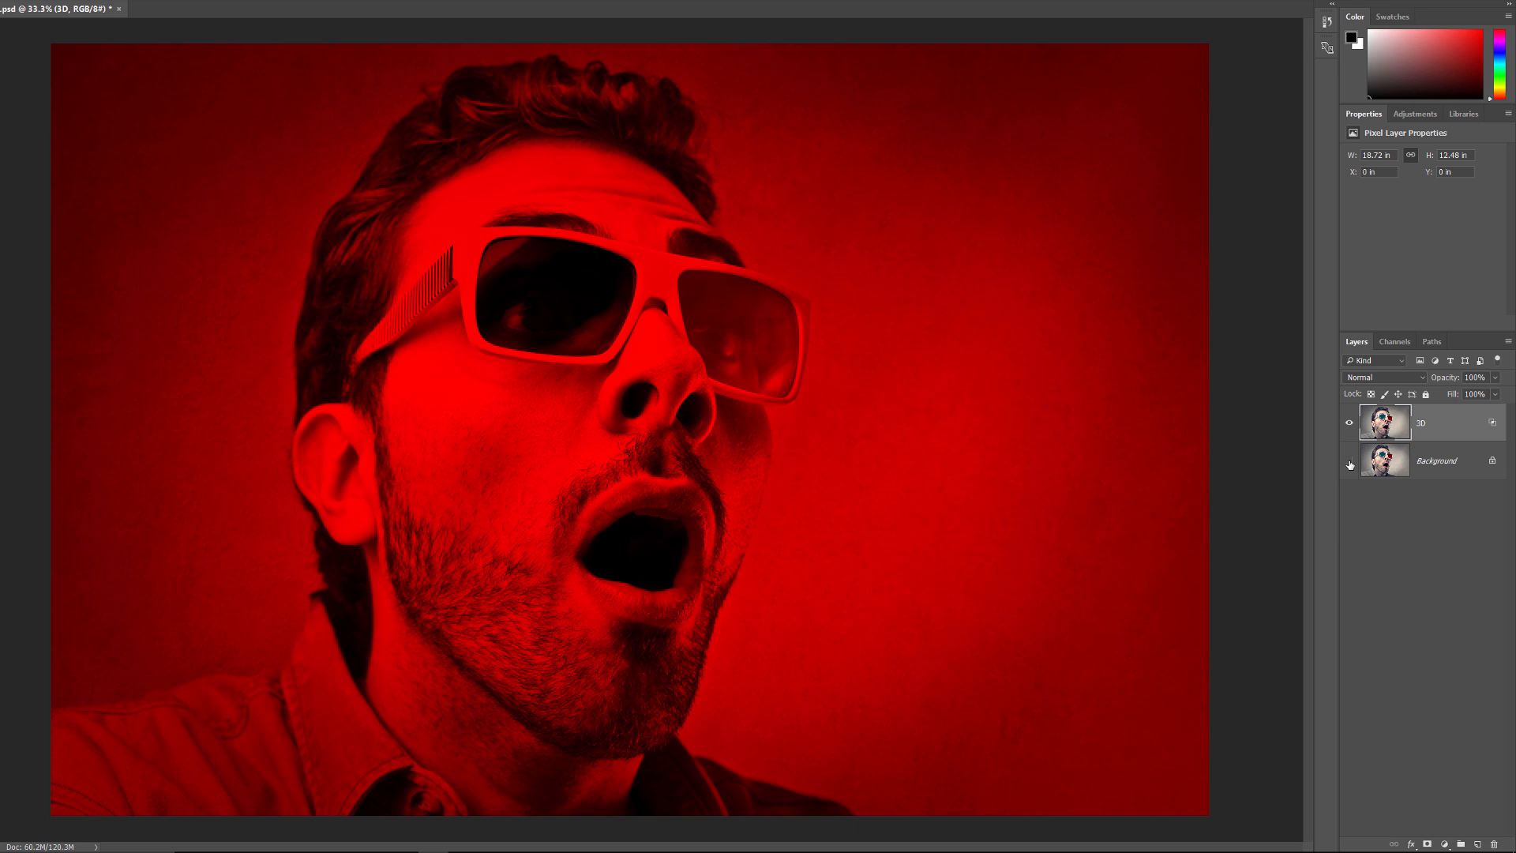
{"action": "left_click", "coordinate": [1350, 460]}
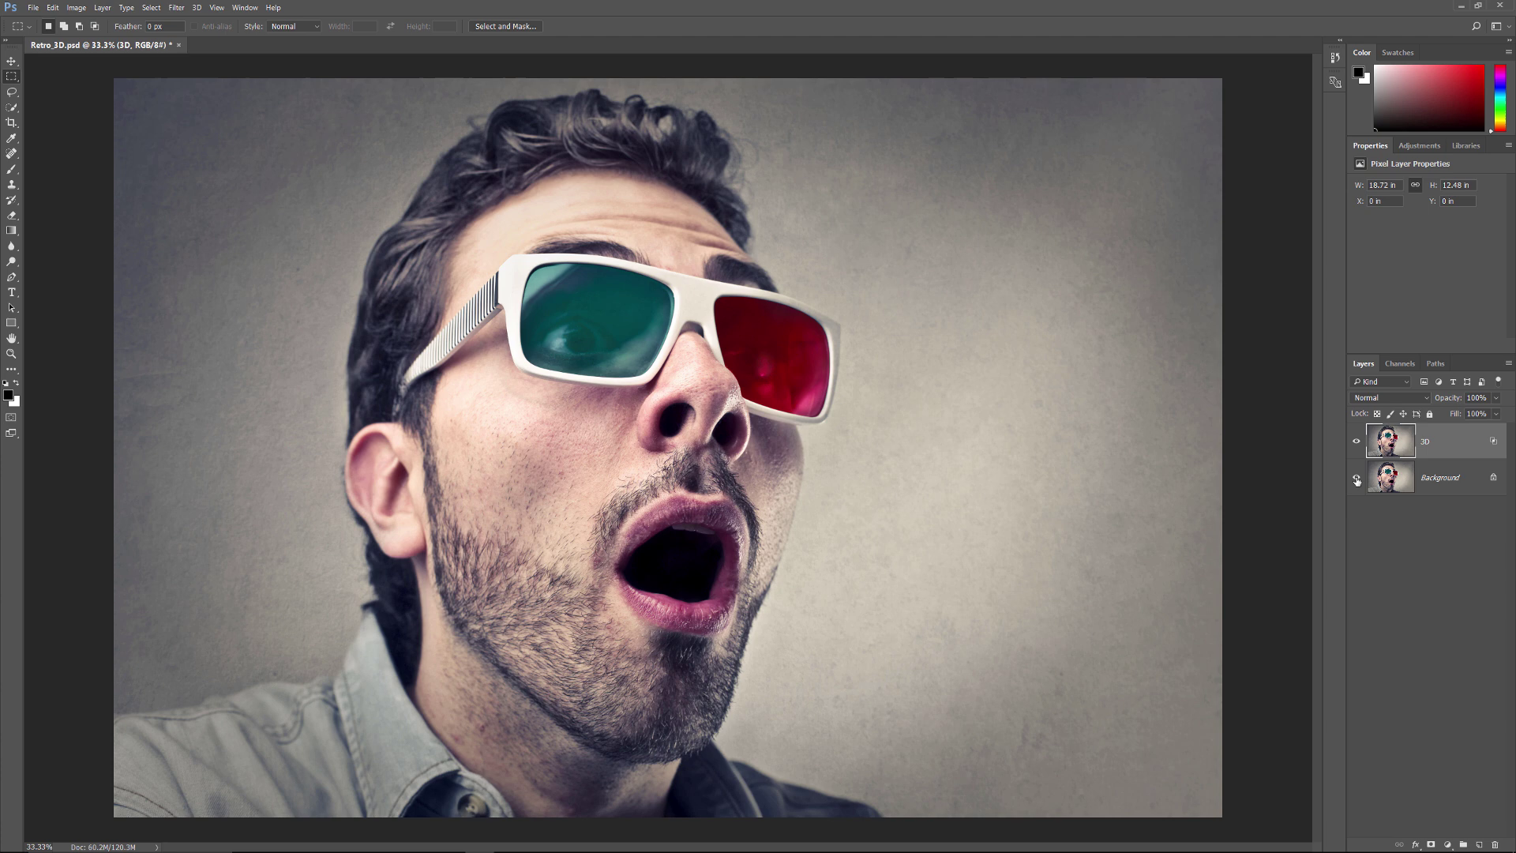
Step: Keep the 3D layer active and switch to the Move tool (V)
{"action": "left_click", "coordinate": [1356, 477]}
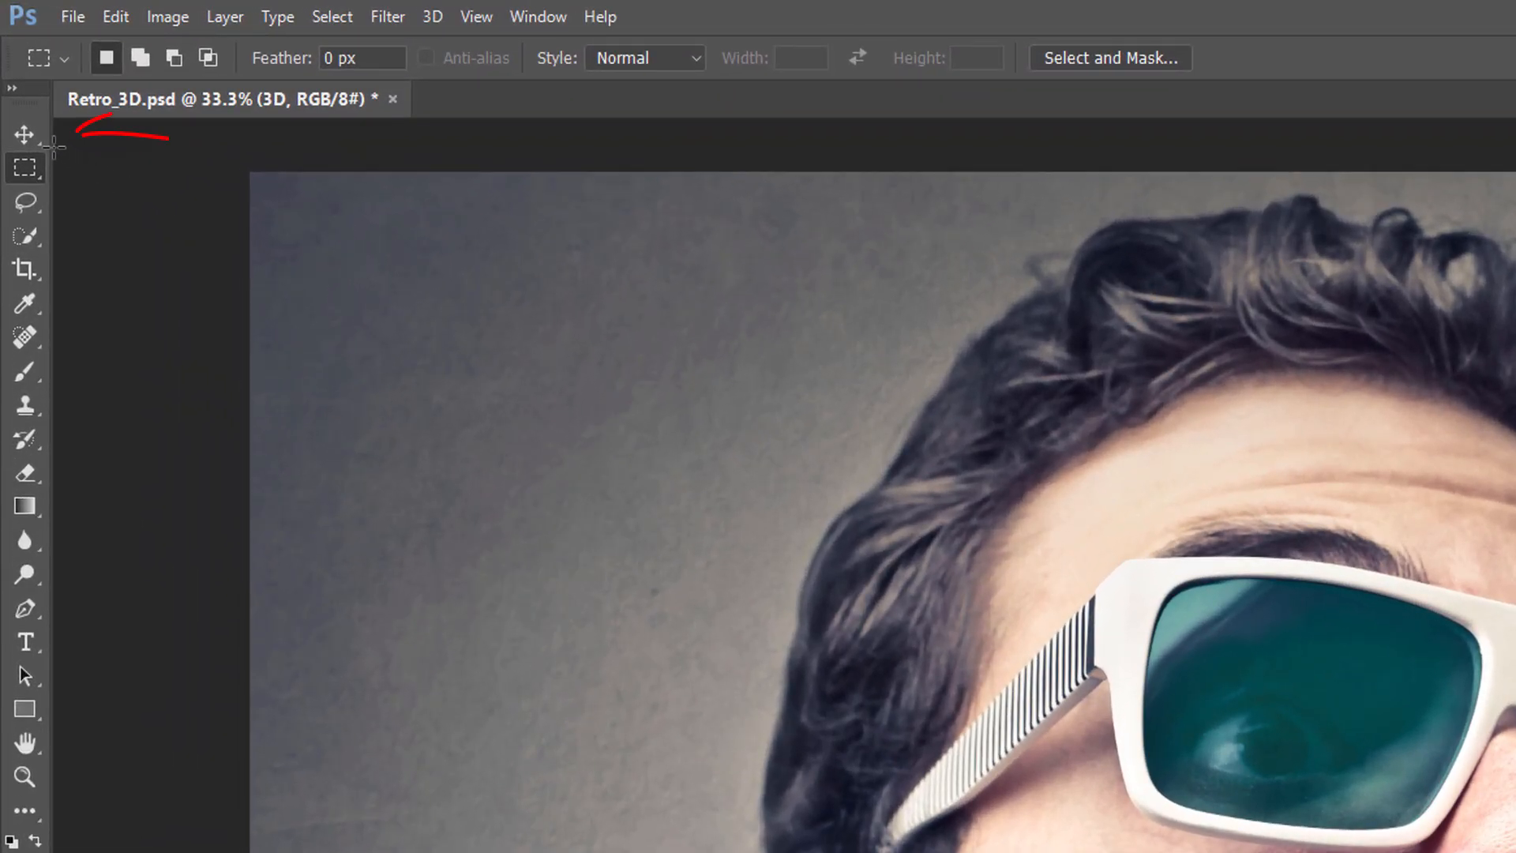
{"action": "left_click", "coordinate": [24, 134]}
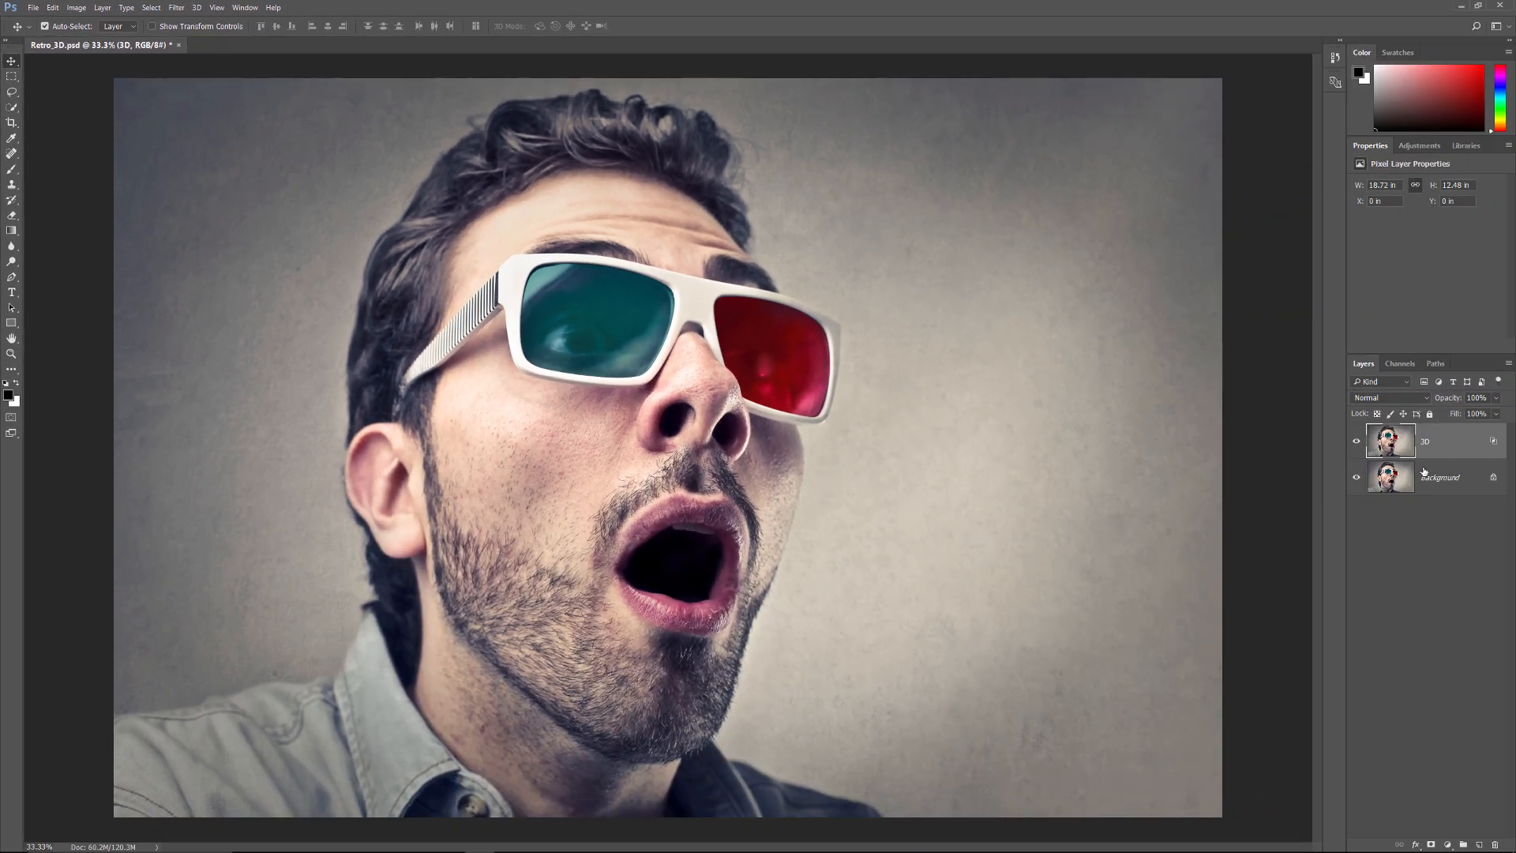
{"action": "mouse_move", "coordinate": [1449, 443]}
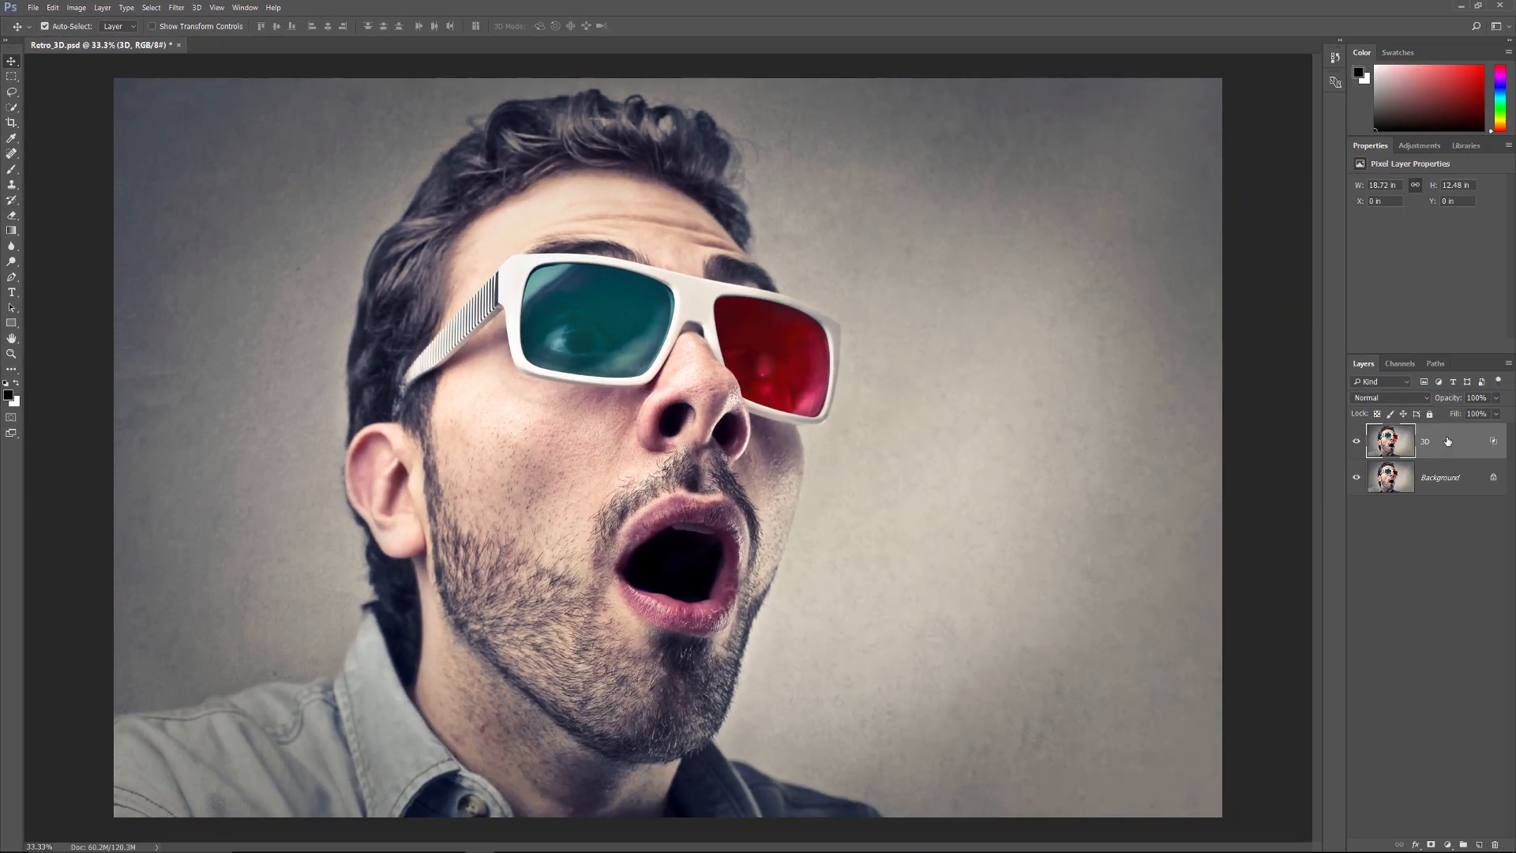